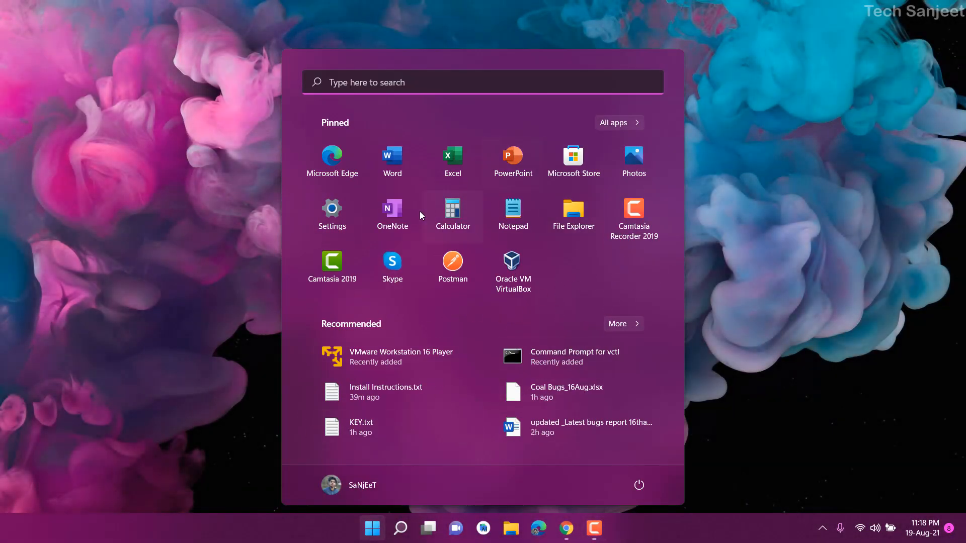
# Open Settings on Windows Update after viewing the Windows Insider Program channel settings
pyautogui.click(331, 212)
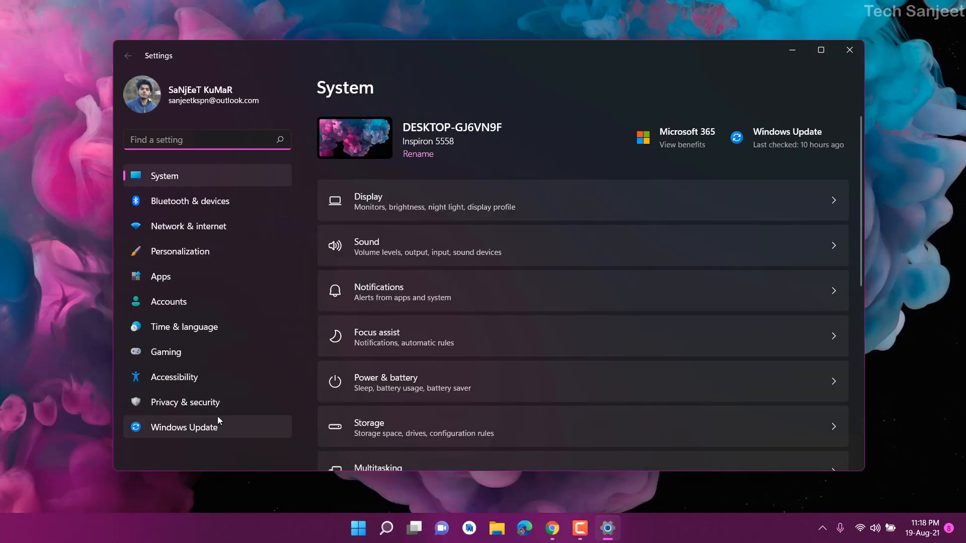
pyautogui.click(184, 427)
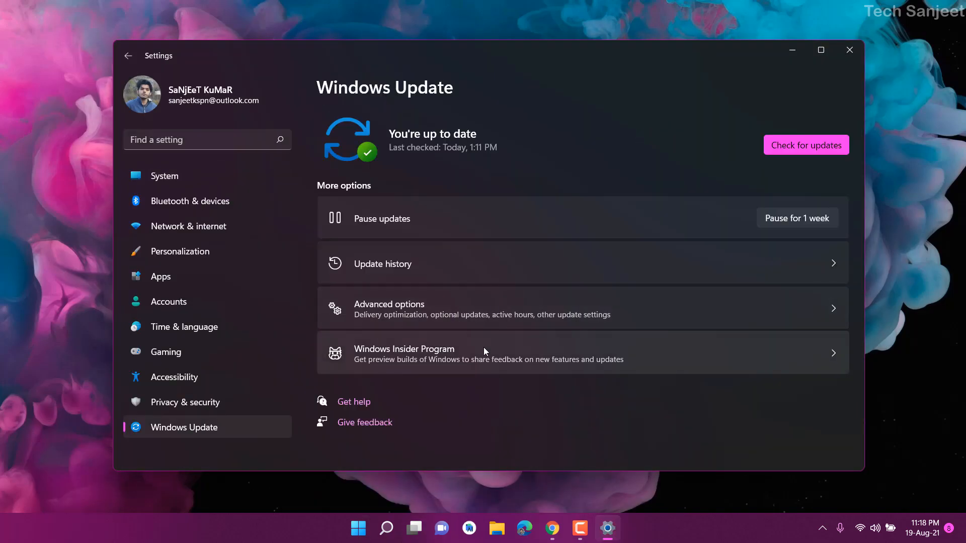
pyautogui.click(404, 354)
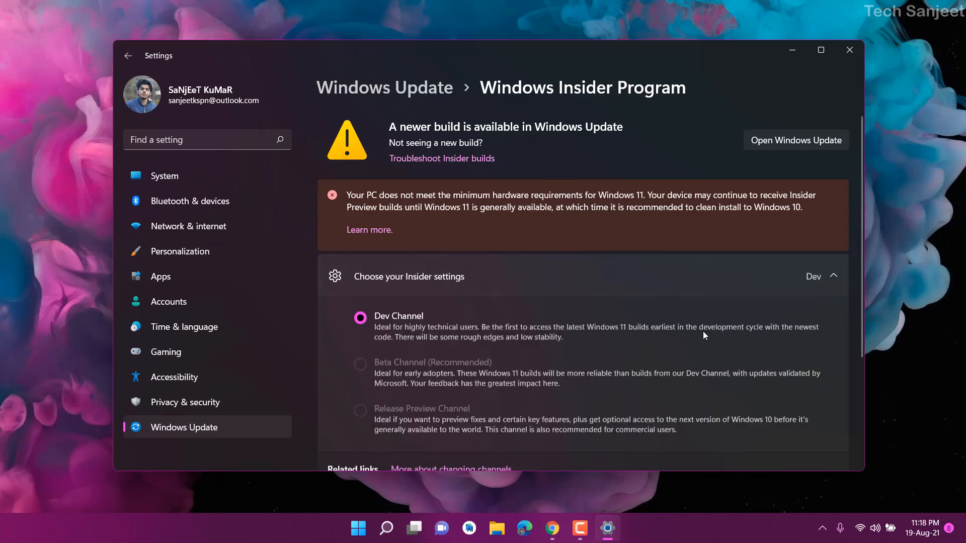
pyautogui.click(833, 276)
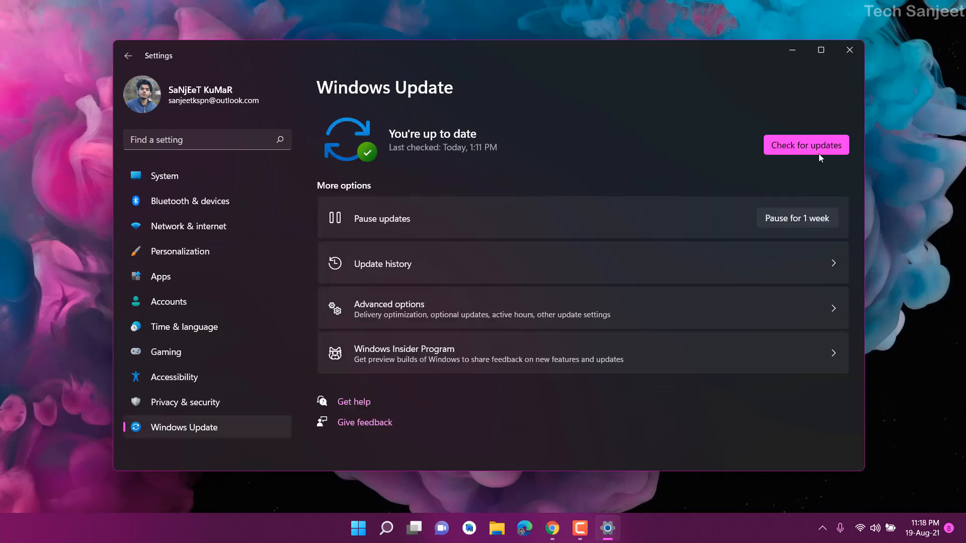
# Check for updates so the Defender and Windows 11 cumulative updates start downloading
pyautogui.click(806, 145)
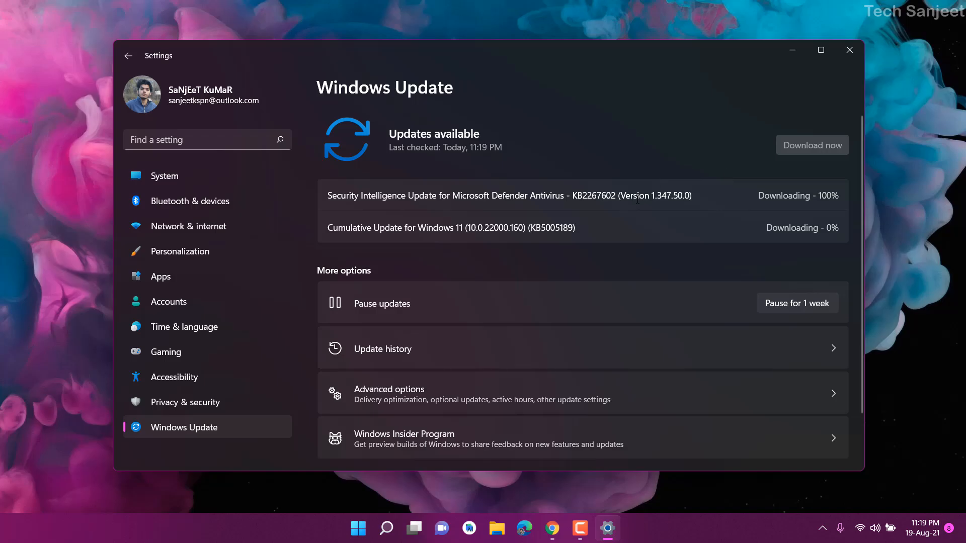
pyautogui.moveTo(596, 211)
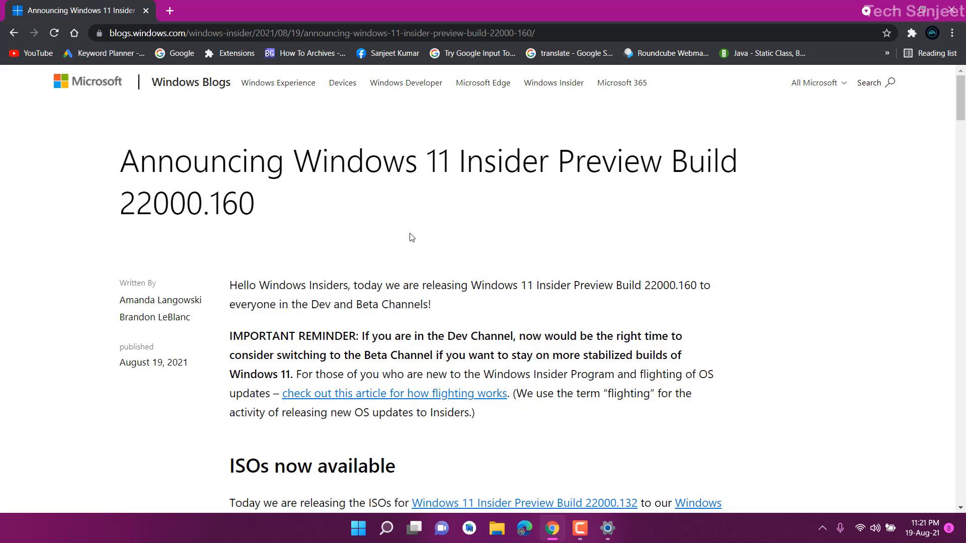
pyautogui.moveTo(466, 315)
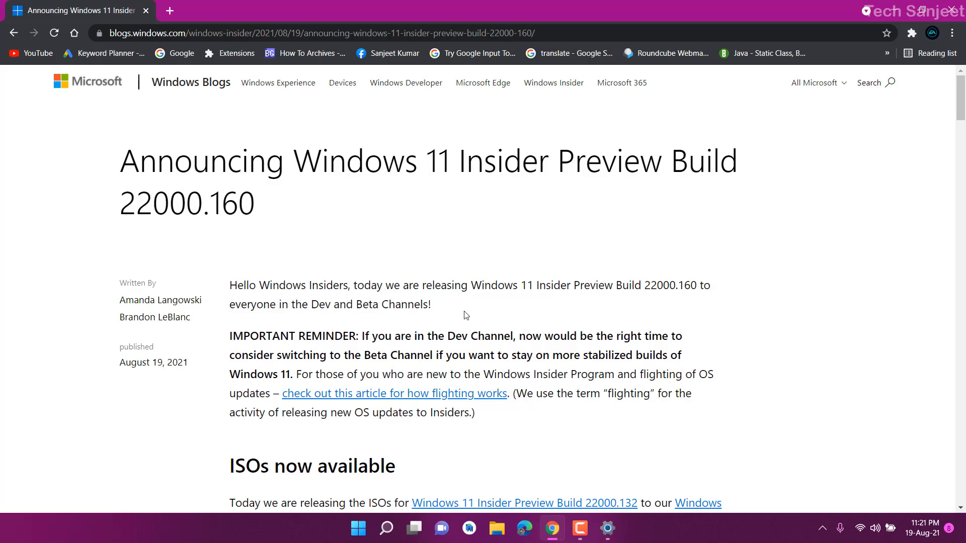
# Read and highlight the build 22000.160 Clock app line in Chrome, then return to Settings
pyautogui.scroll(-3)
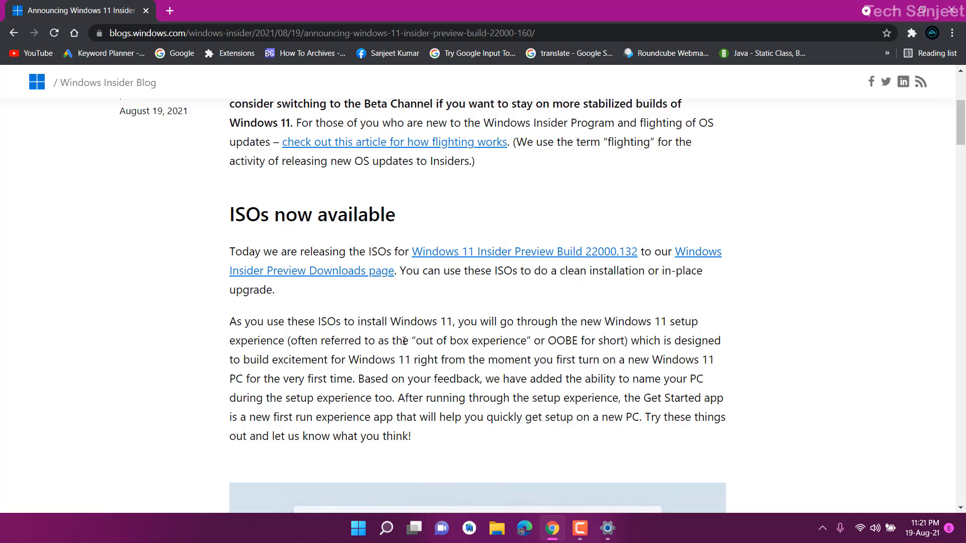
pyautogui.scroll(-3)
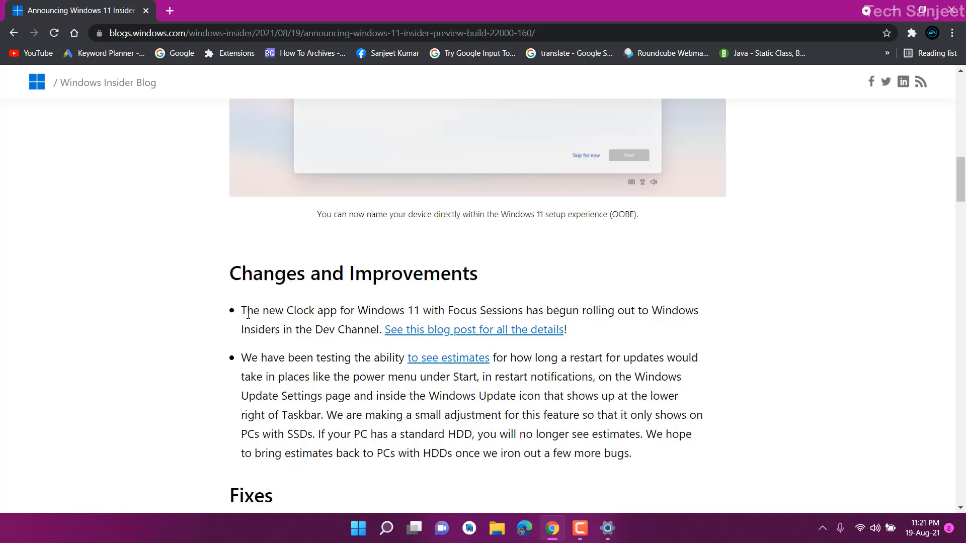
pyautogui.moveTo(241, 310); pyautogui.dragTo(345, 310)
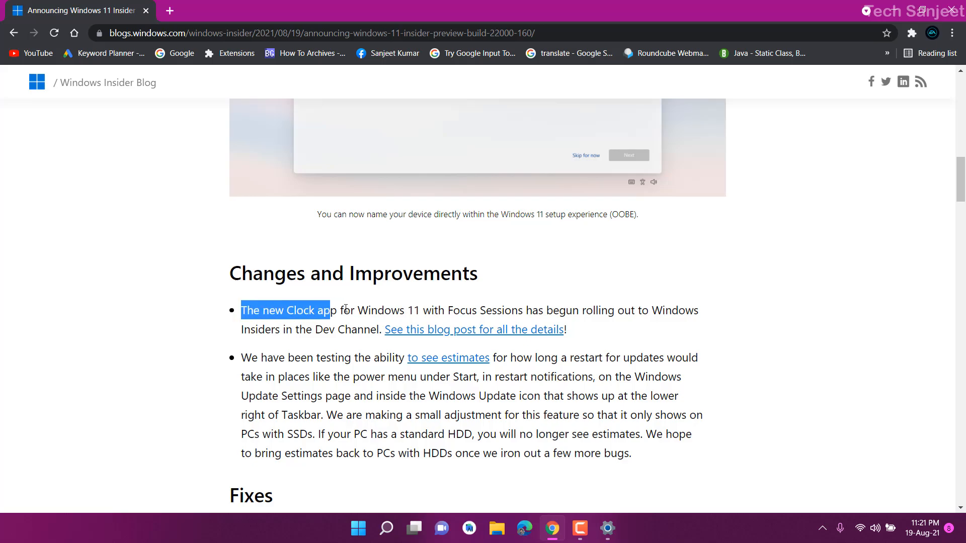
pyautogui.click(356, 310)
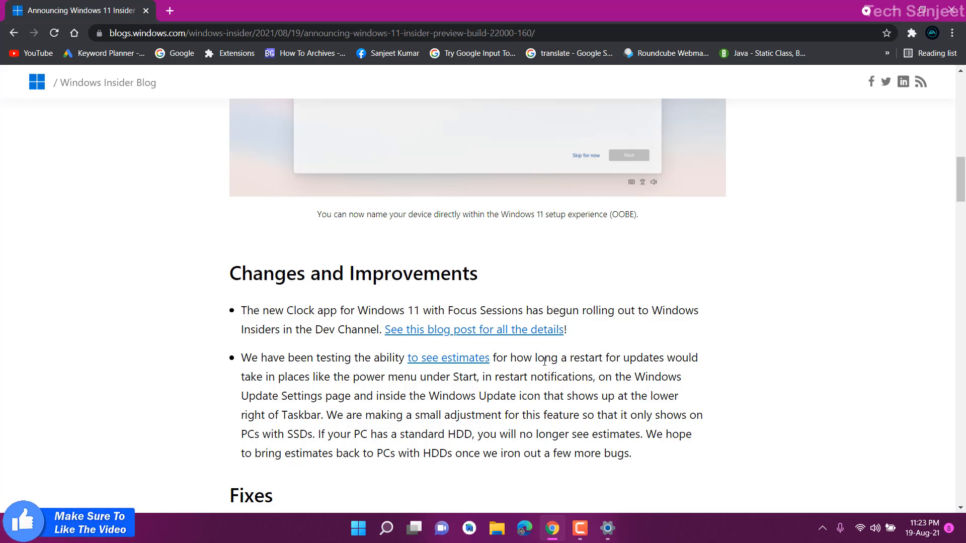
pyautogui.click(357, 310)
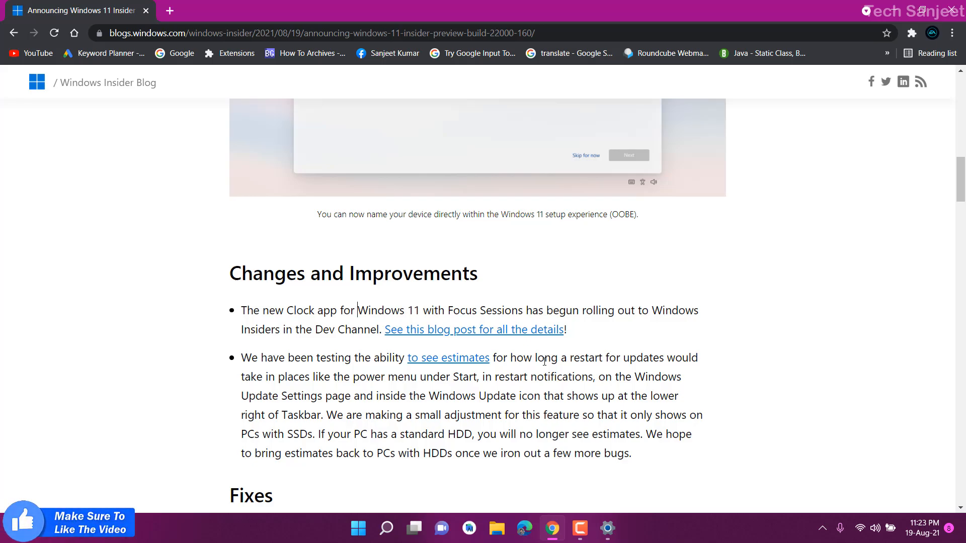
pyautogui.moveTo(345, 446)
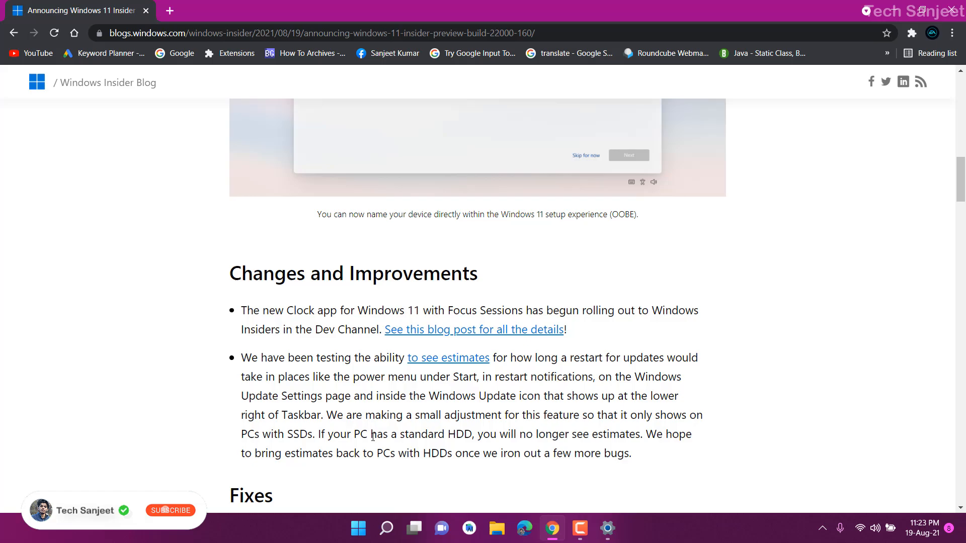
pyautogui.click(170, 510)
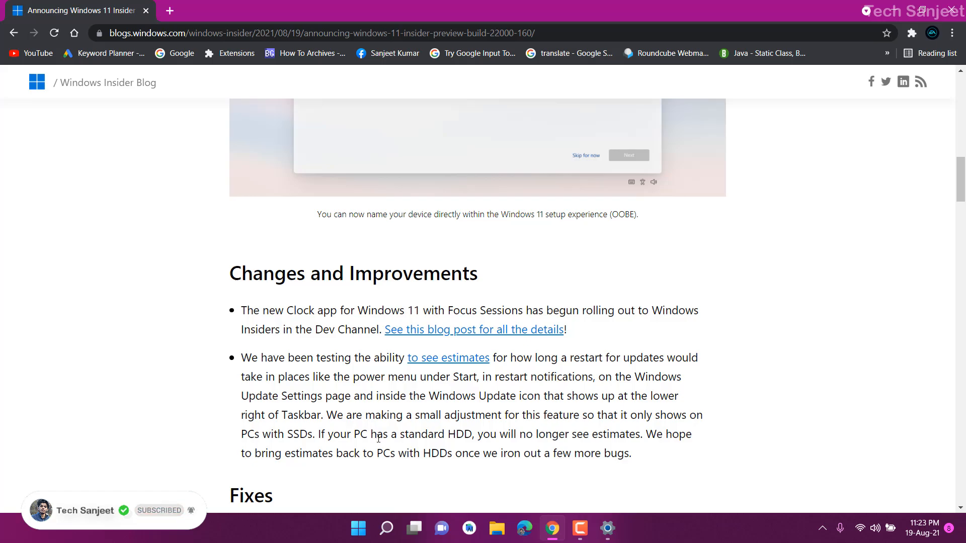
pyautogui.click(607, 528)
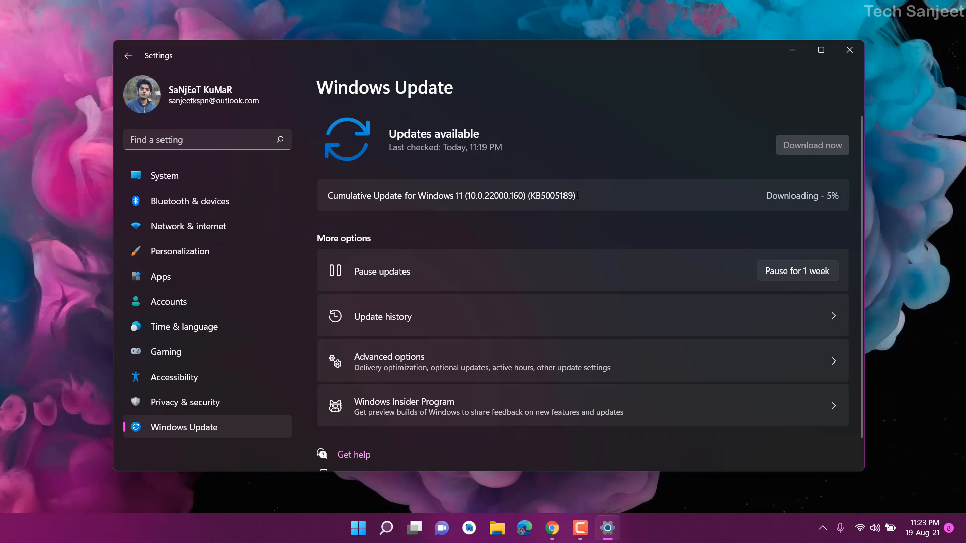
# Search Start for 'clock' and launch Alarms & Clock
pyautogui.click(848, 50)
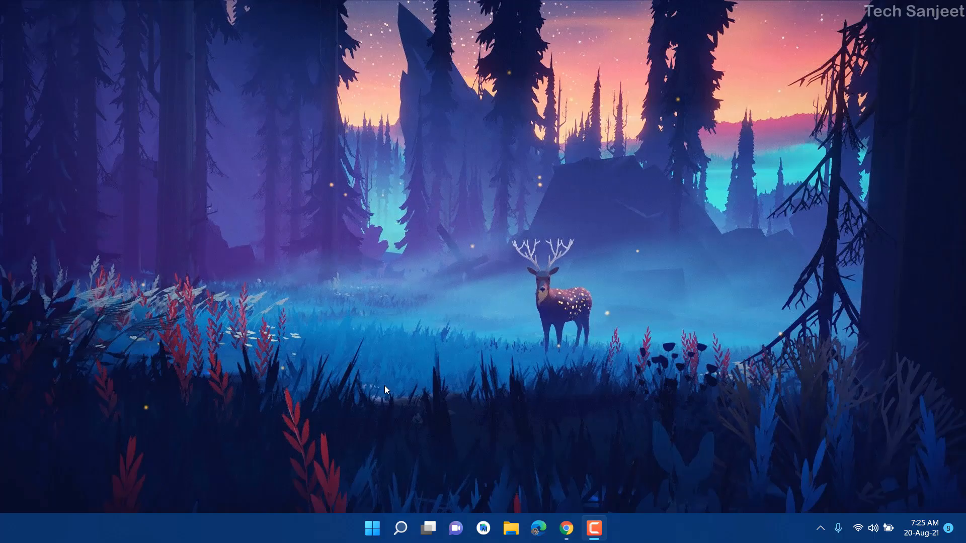
pyautogui.moveTo(370, 513)
pyautogui.write('cloc')
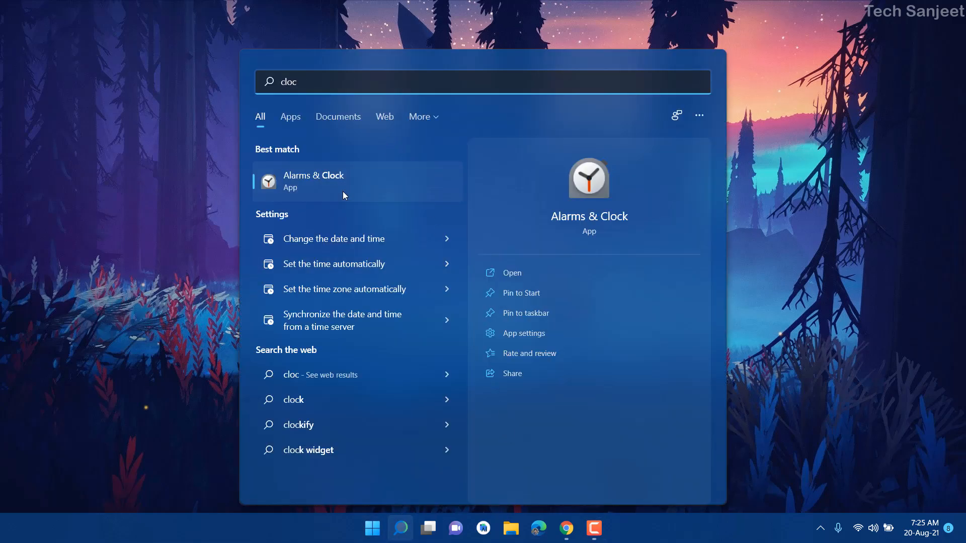
pyautogui.click(313, 181)
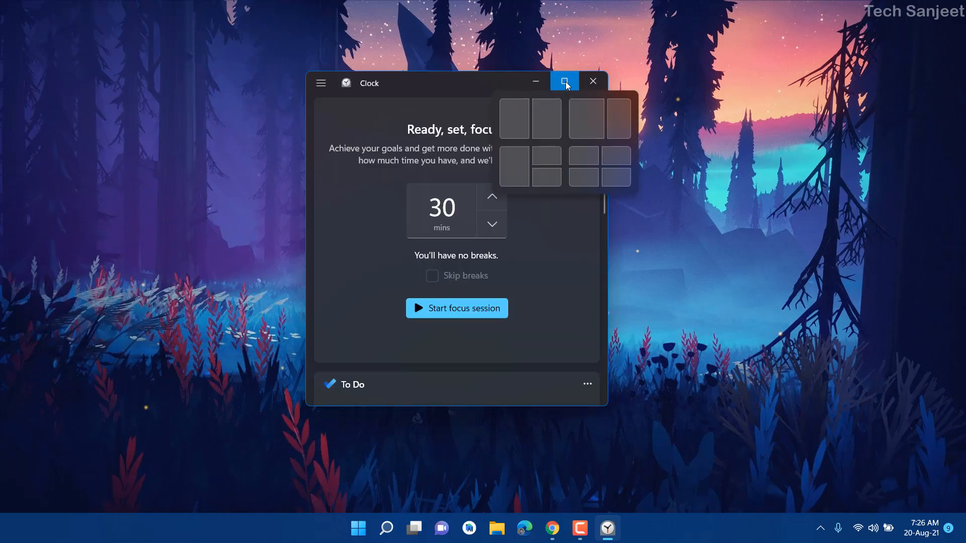
# Maximize Clock and visit Timer, Stopwatch and World Clock before returning to Focus sessions
pyautogui.click(564, 80)
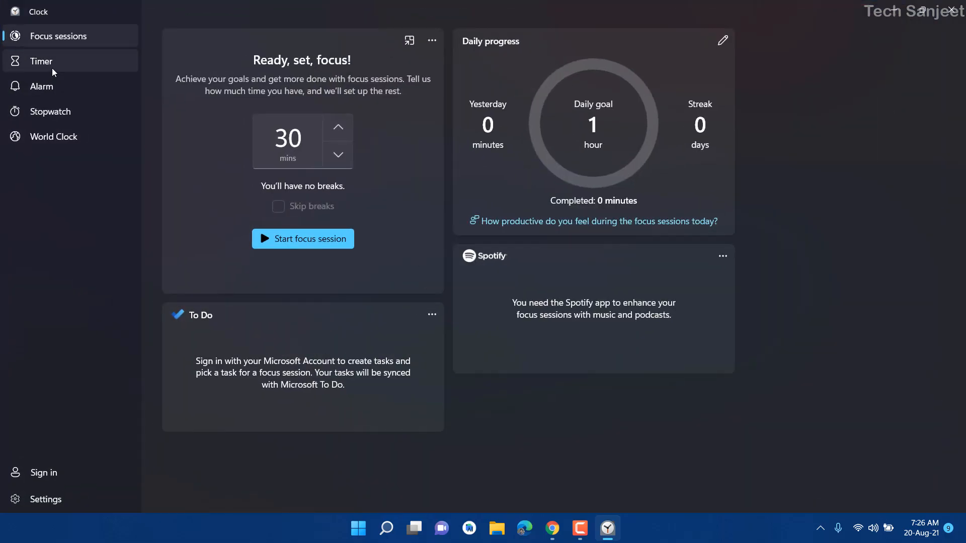
pyautogui.click(42, 61)
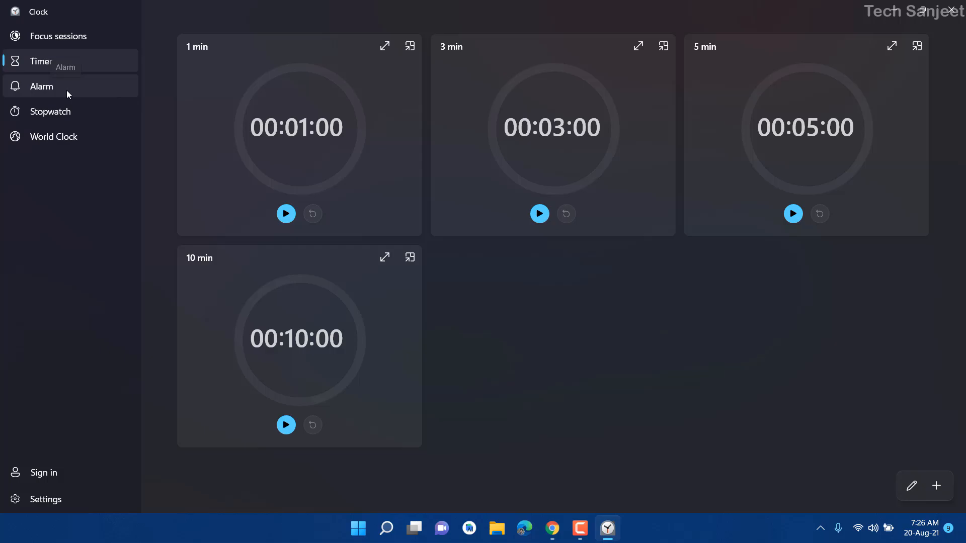
pyautogui.click(52, 112)
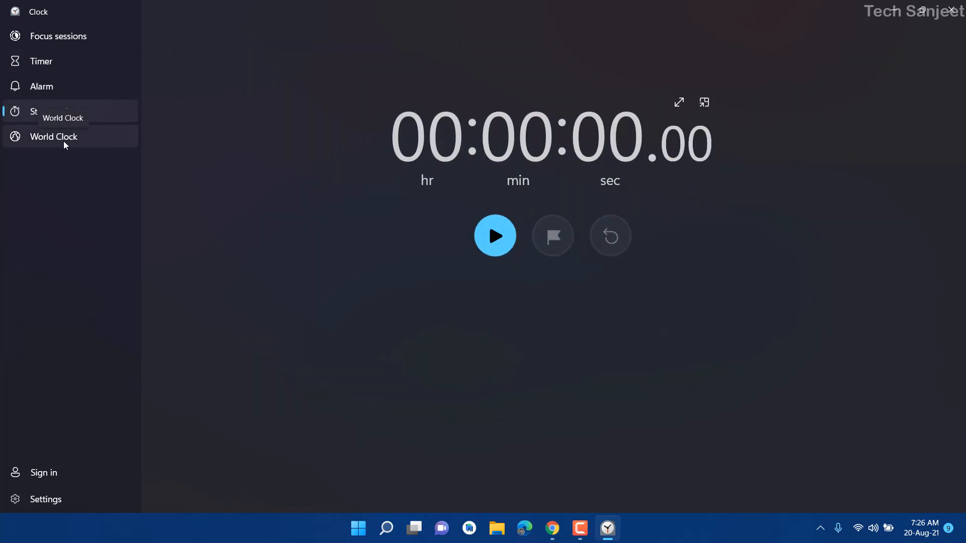
pyautogui.click(53, 136)
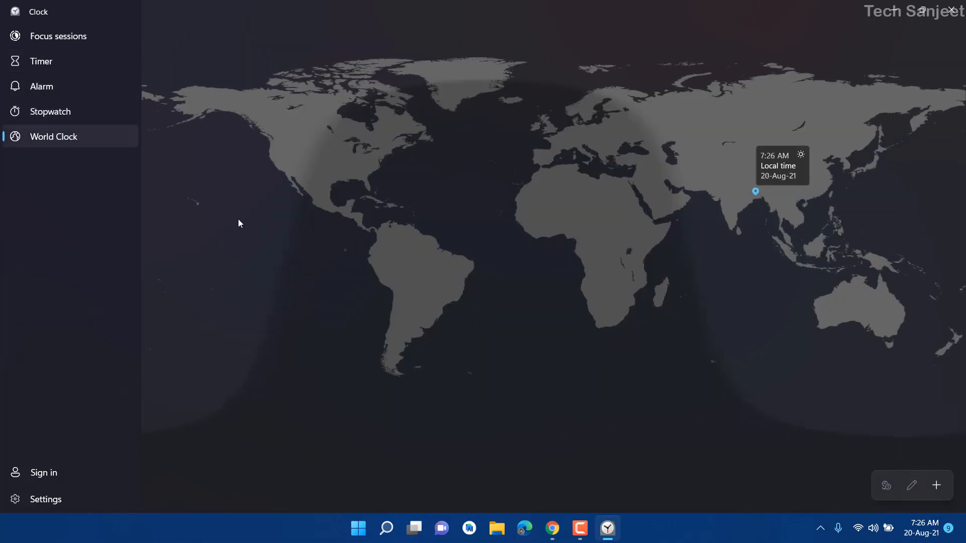
pyautogui.moveTo(211, 292)
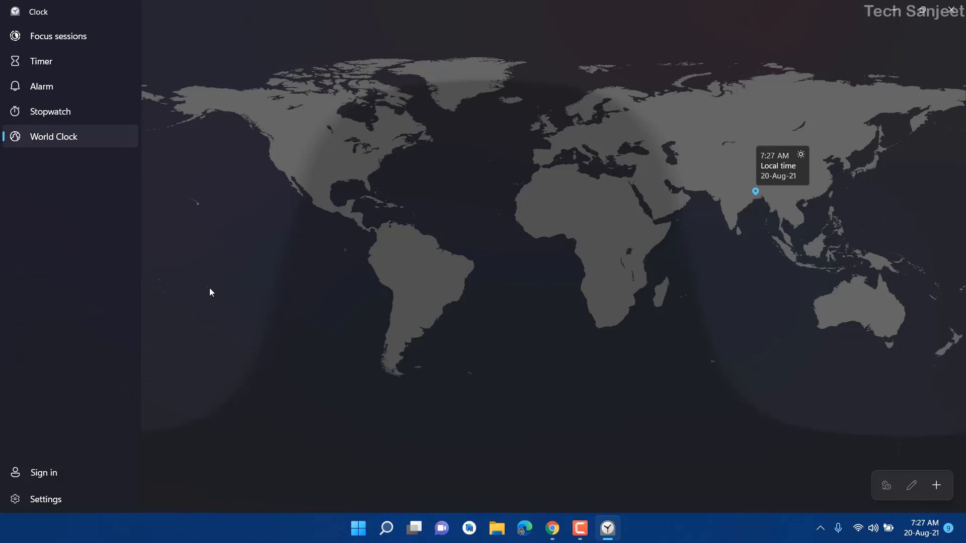
pyautogui.click(59, 36)
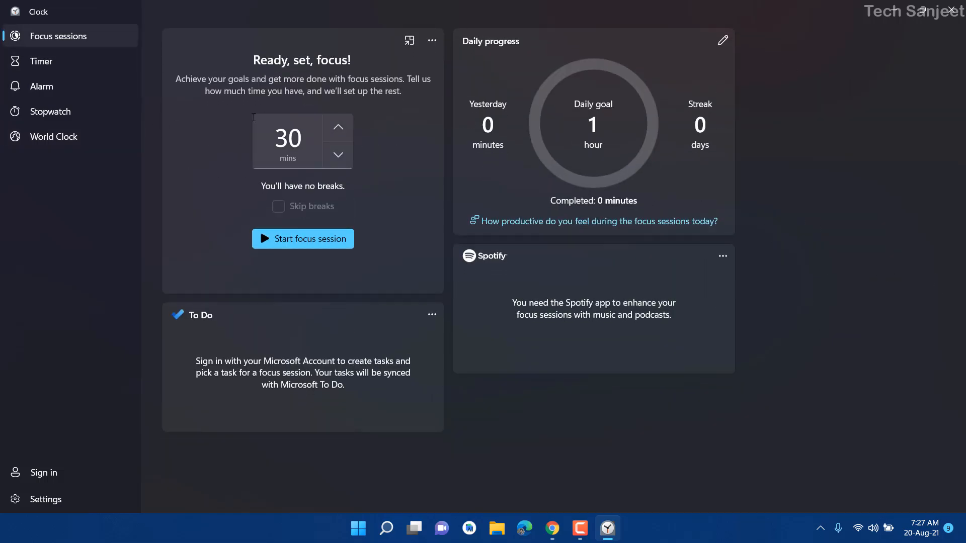
pyautogui.moveTo(229, 121)
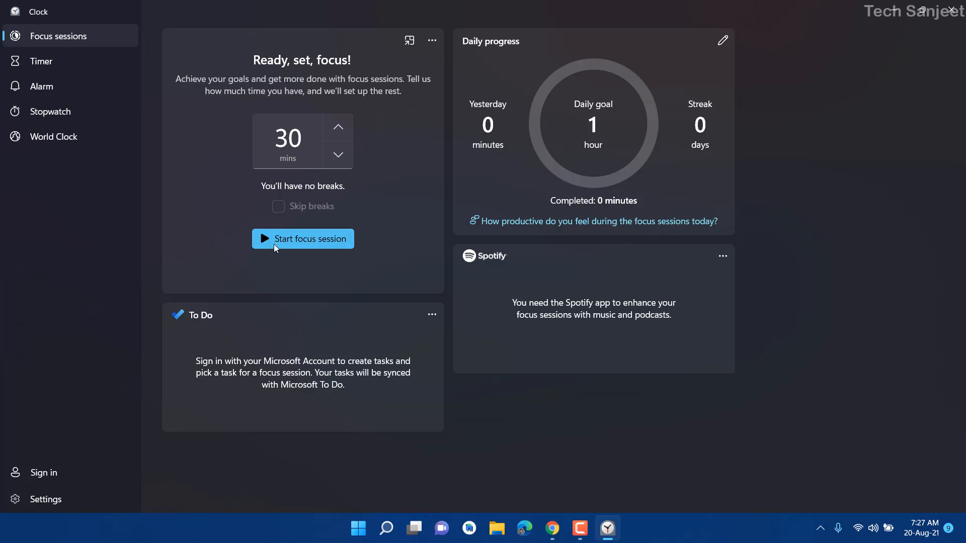
# Start a 30-minute focus session, then switch to the Timer page
pyautogui.click(302, 238)
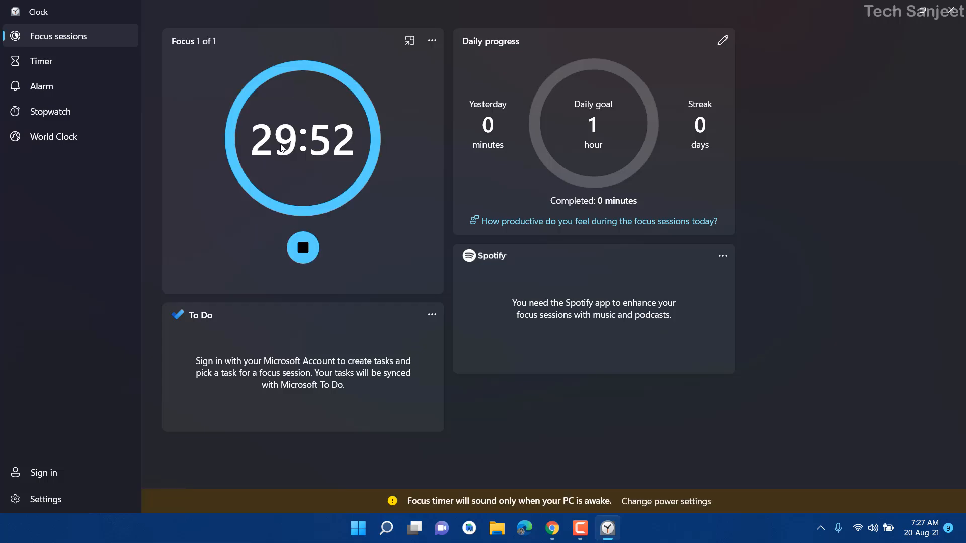
pyautogui.moveTo(293, 177)
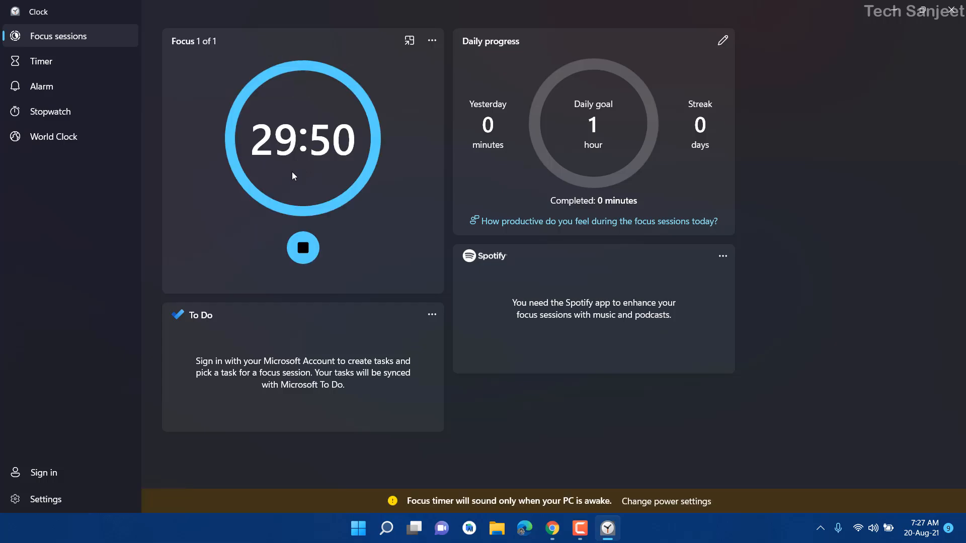
pyautogui.moveTo(324, 166)
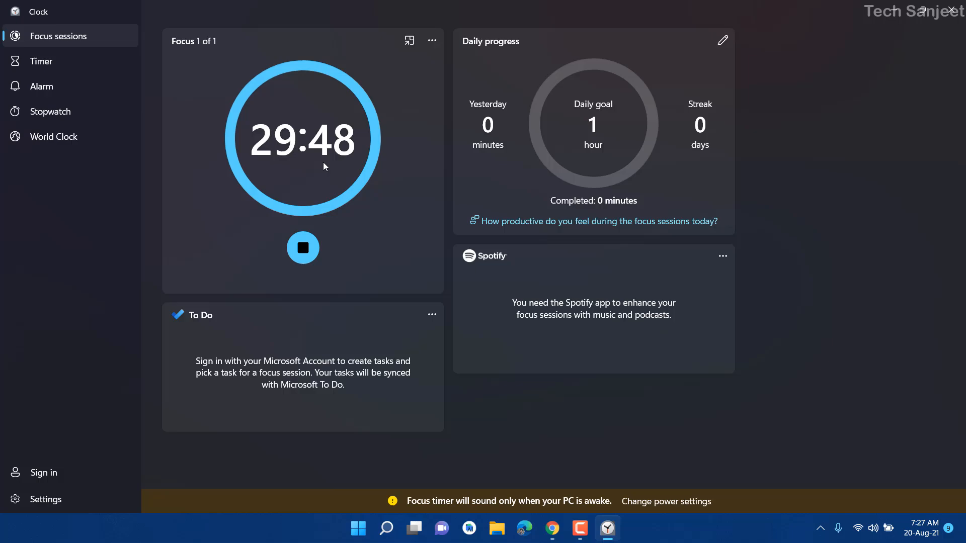
pyautogui.moveTo(205, 334)
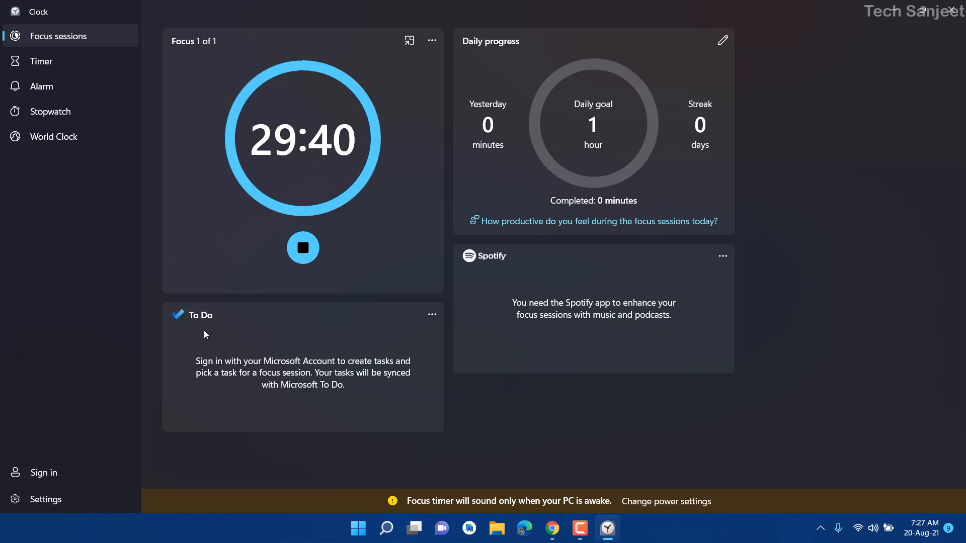
pyautogui.moveTo(450, 342)
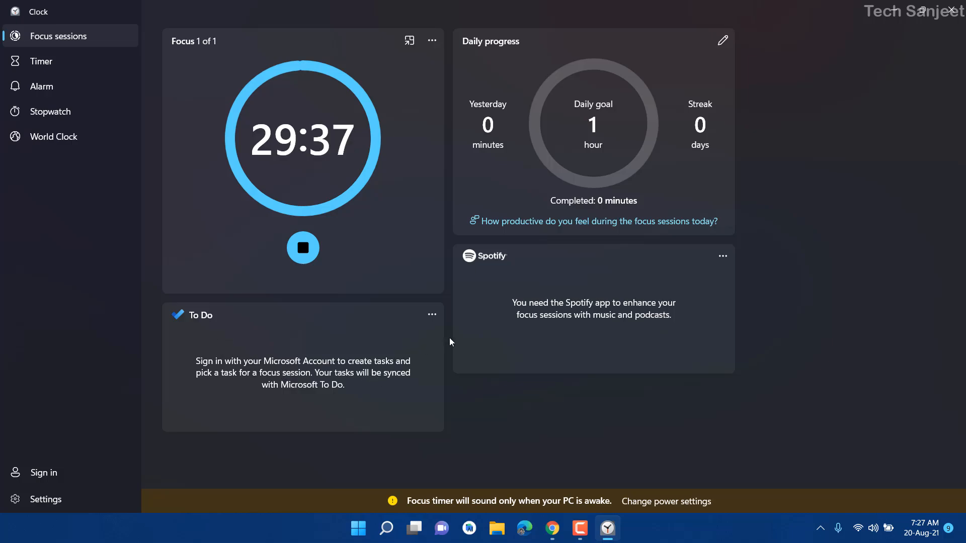
pyautogui.moveTo(566, 318)
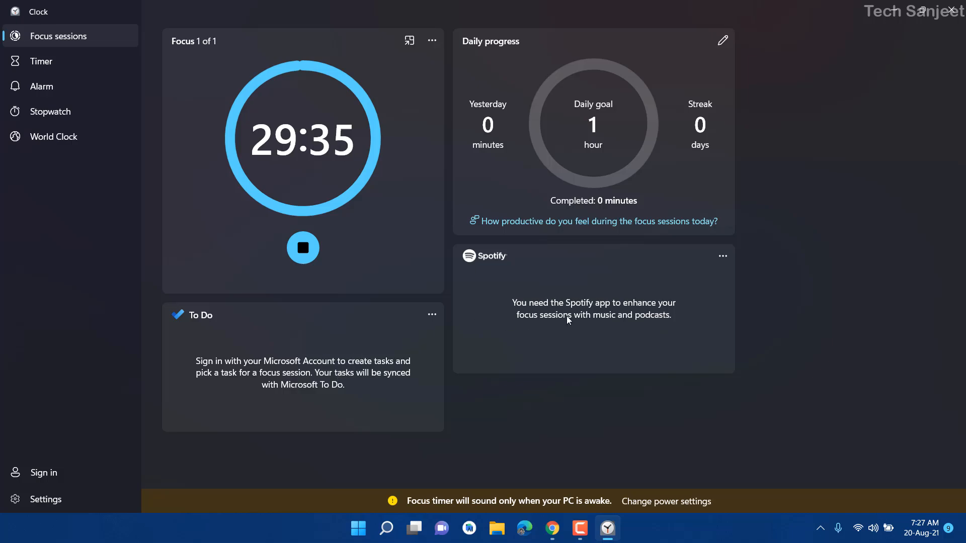
pyautogui.moveTo(523, 135)
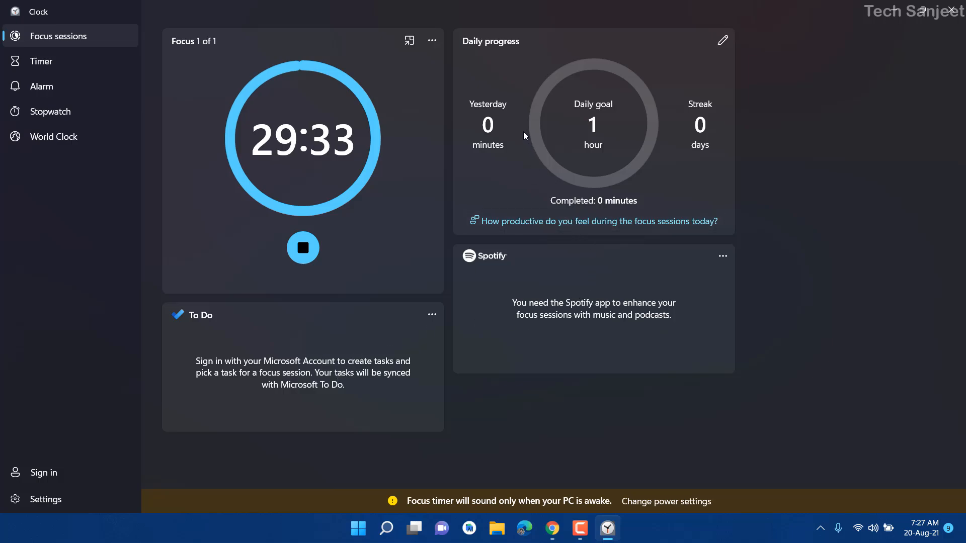
pyautogui.moveTo(606, 162)
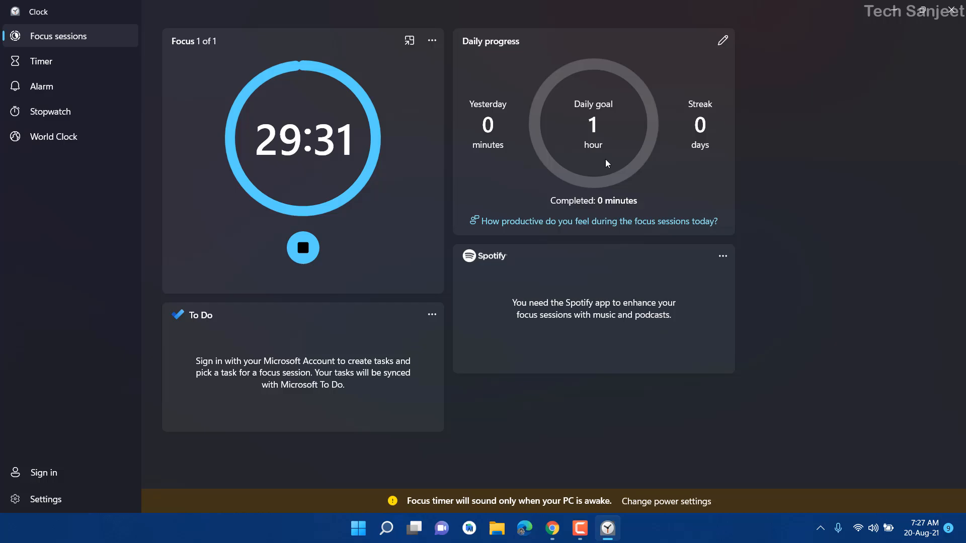
pyautogui.click(41, 61)
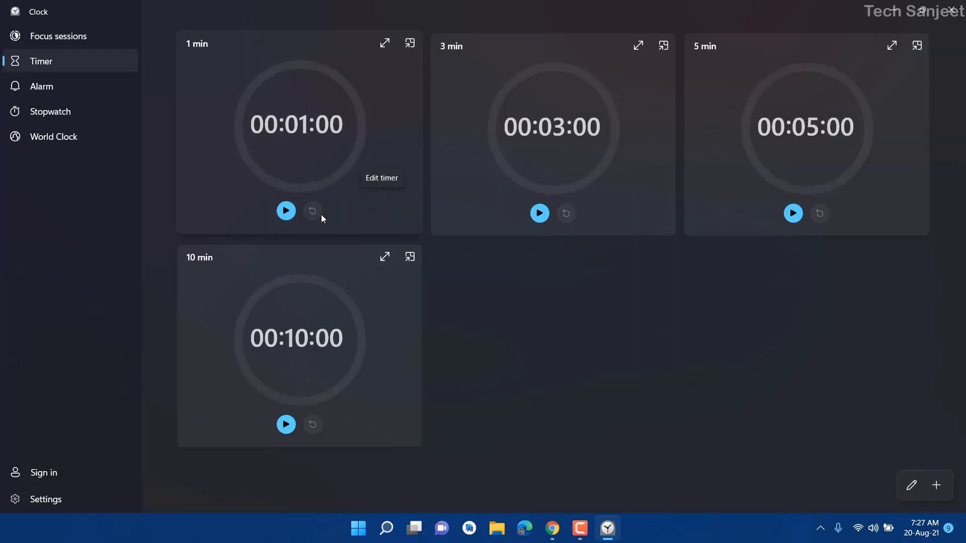
# Run the 1 min preset timer, pause it at 54 seconds, and open Add new timer
pyautogui.click(285, 211)
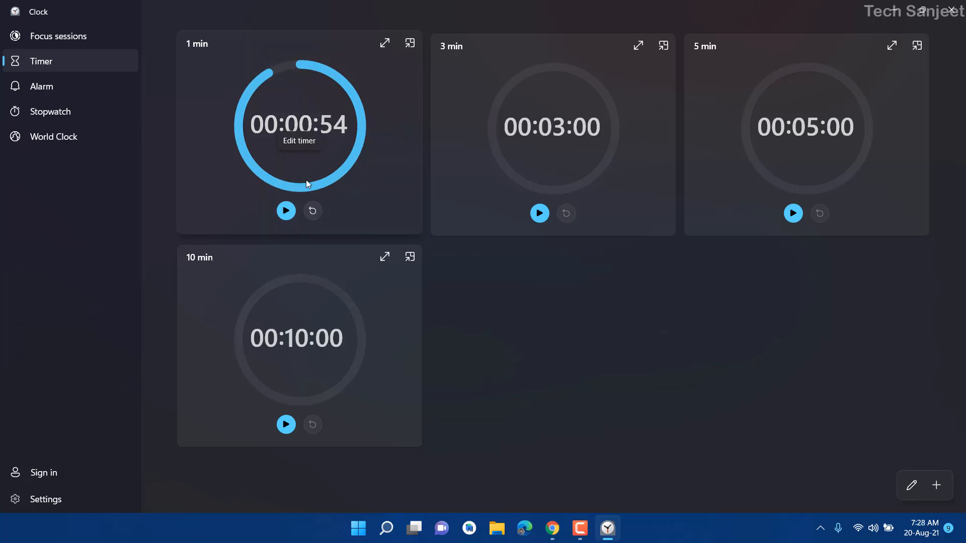
pyautogui.moveTo(254, 302)
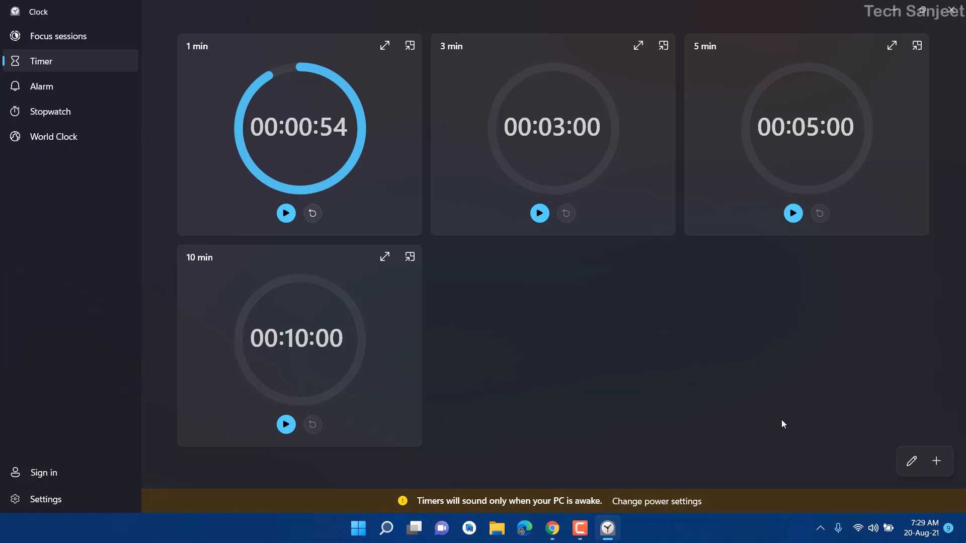
pyautogui.click(911, 460)
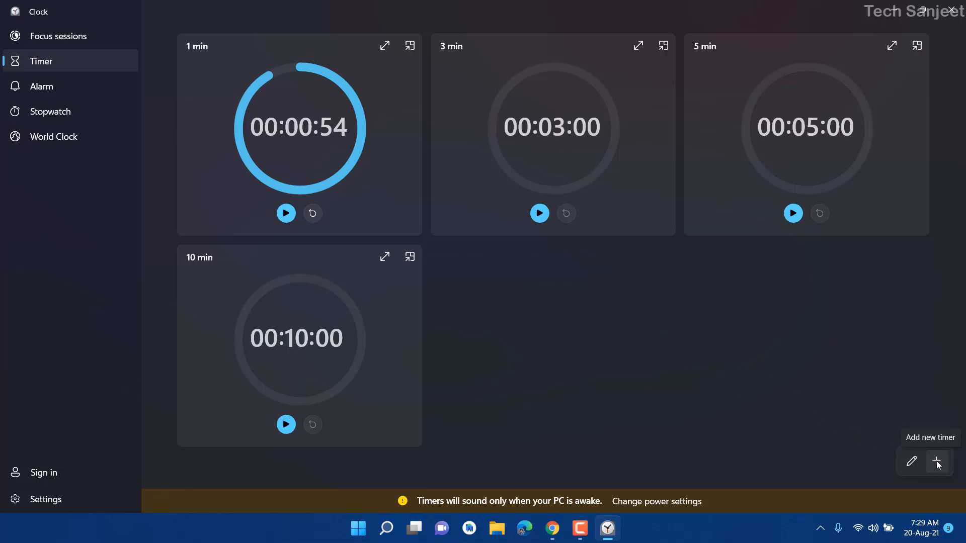
pyautogui.click(936, 461)
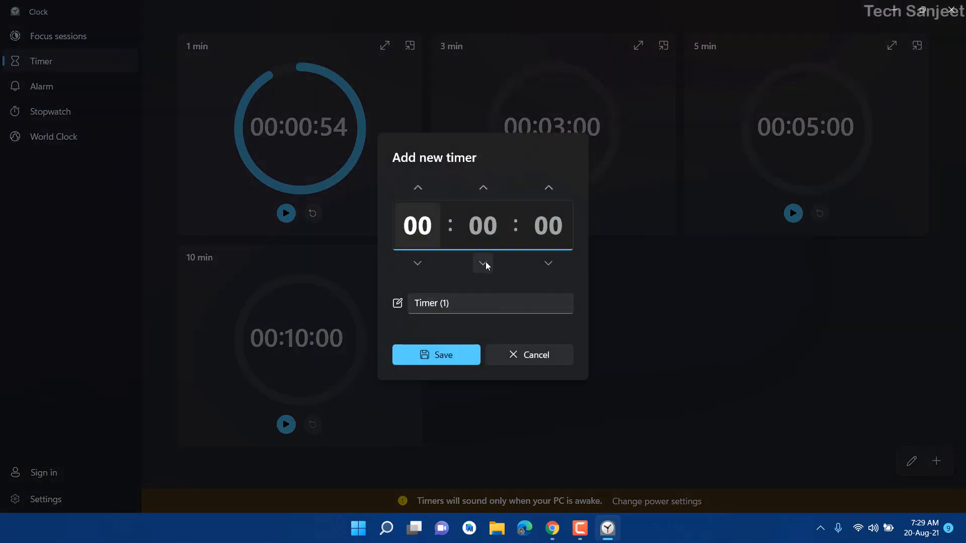
# Save a 7-minute 'My Timer', start its countdown, and go to the Alarm page
pyautogui.click(482, 264)
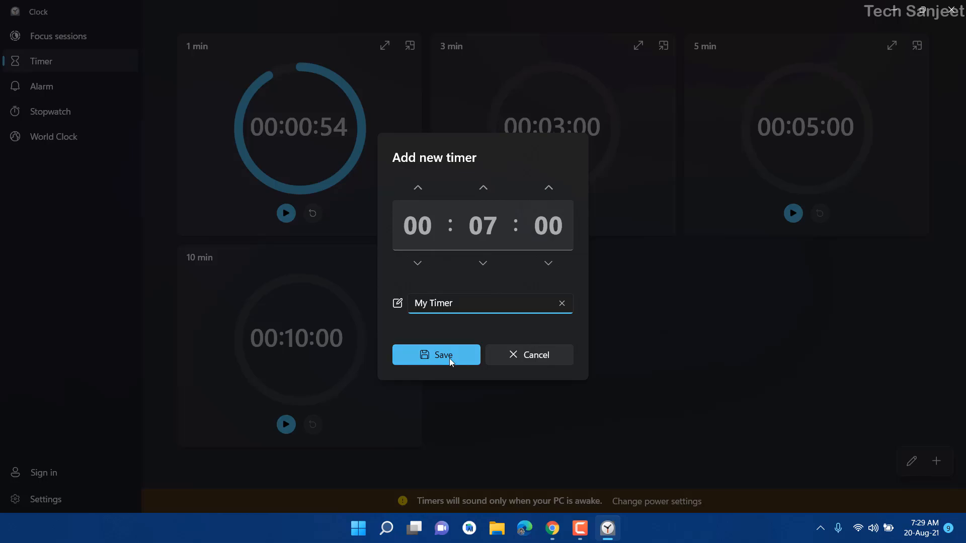
pyautogui.click(436, 354)
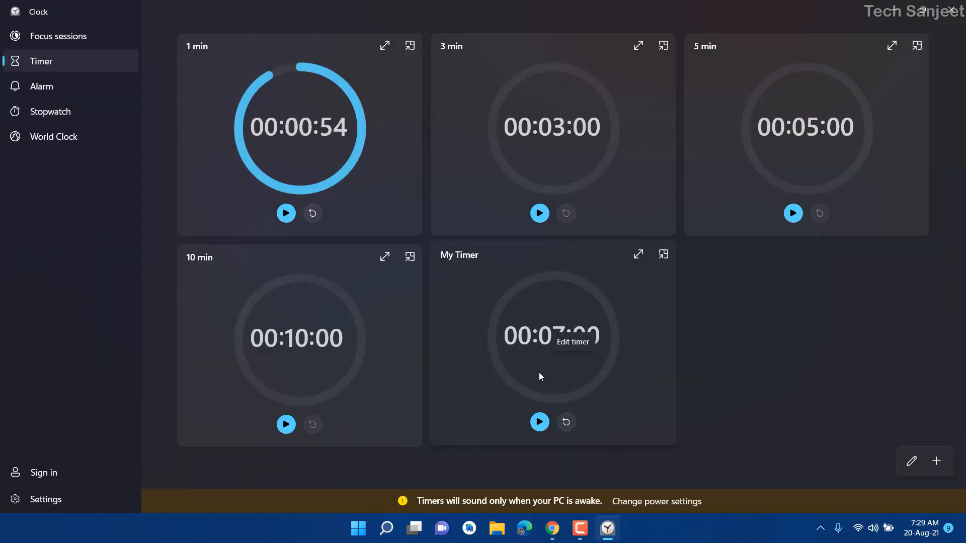
pyautogui.click(539, 422)
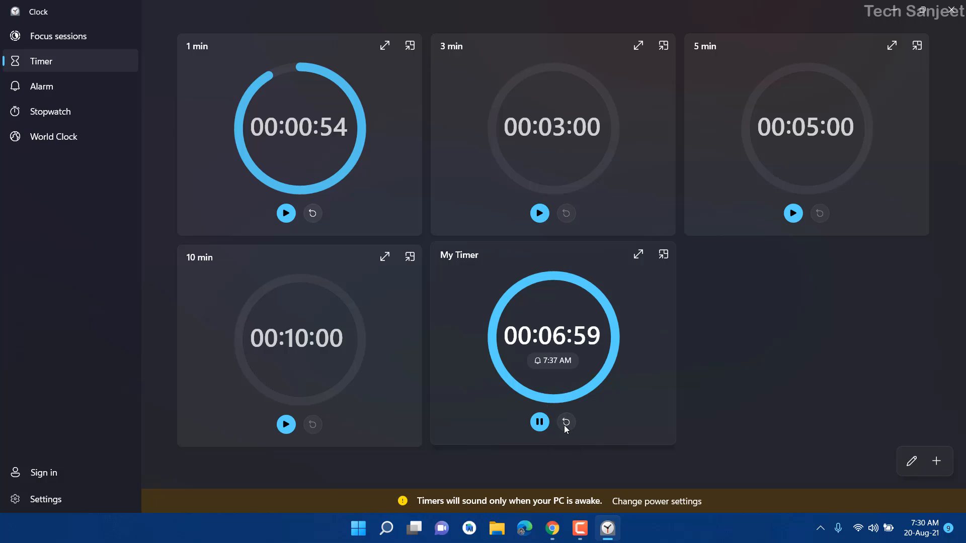
pyautogui.click(42, 86)
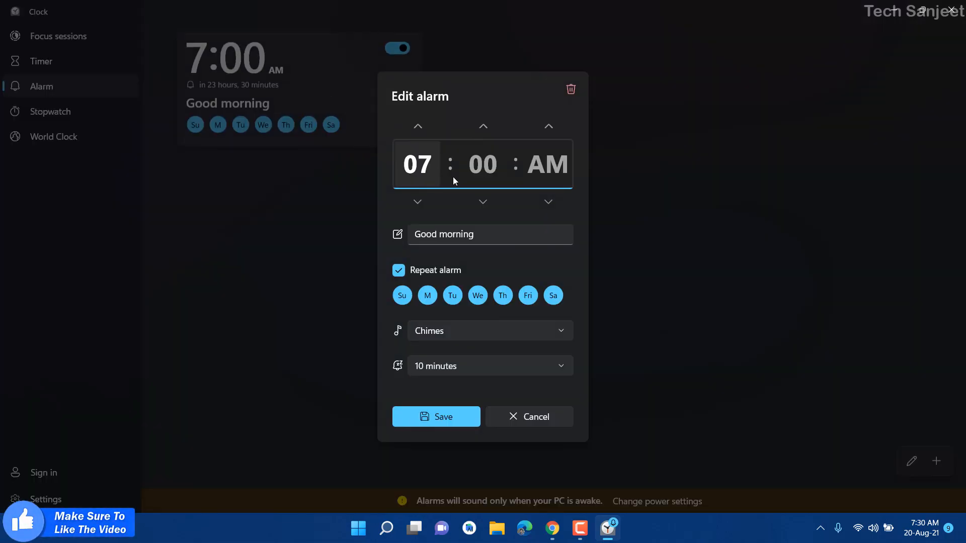
# Delete the 7:00 AM Good morning alarm, then switch to Stopwatch
pyautogui.click(569, 89)
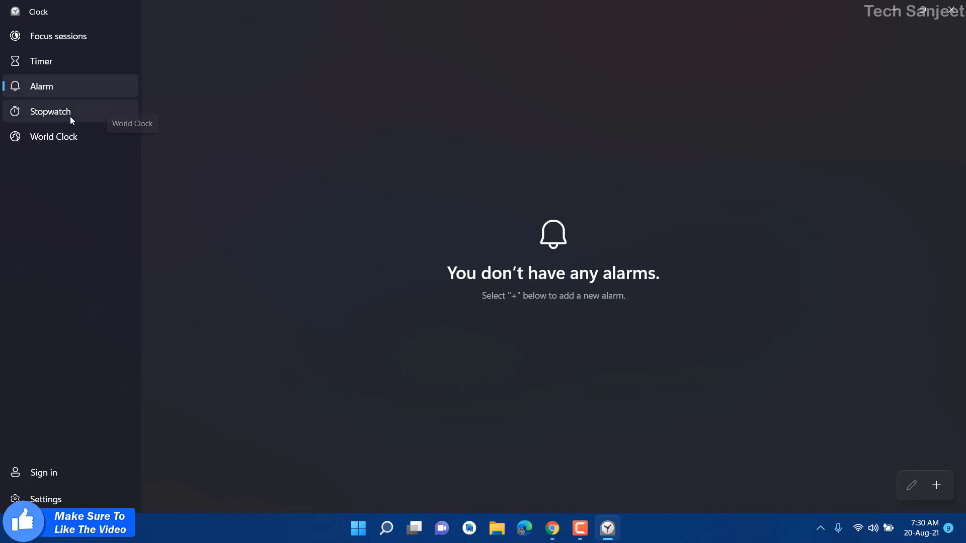
pyautogui.click(50, 112)
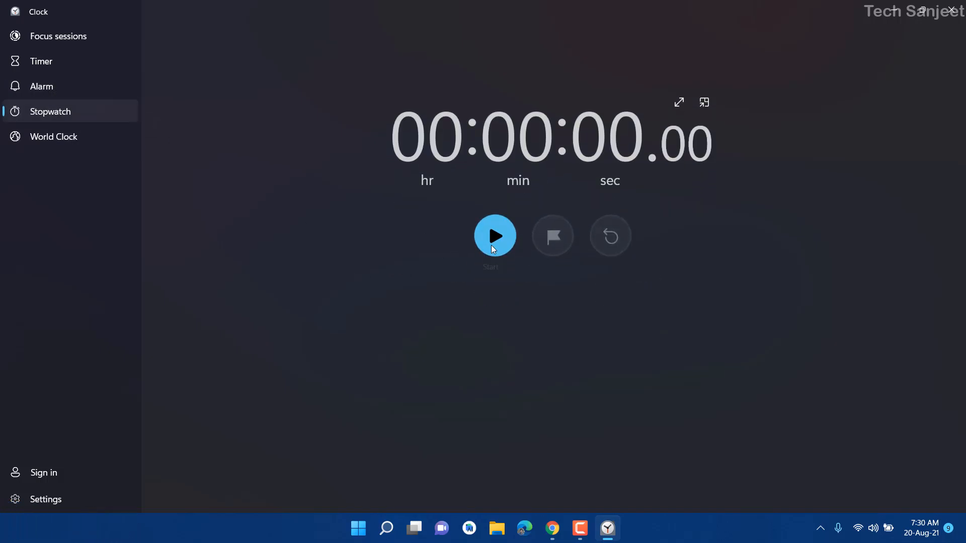
# Run the stopwatch, pause it at 5.84 seconds, then open World Clock
pyautogui.click(494, 235)
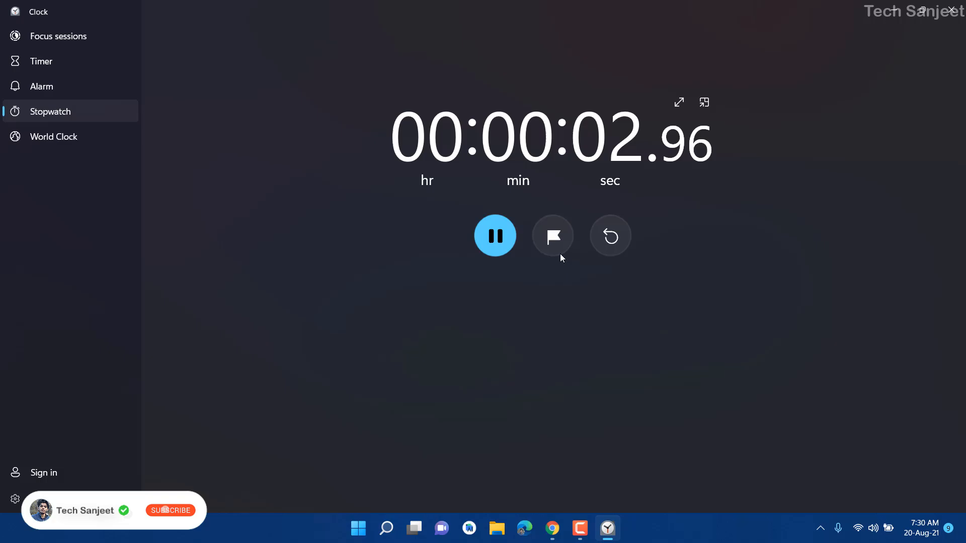
pyautogui.click(495, 236)
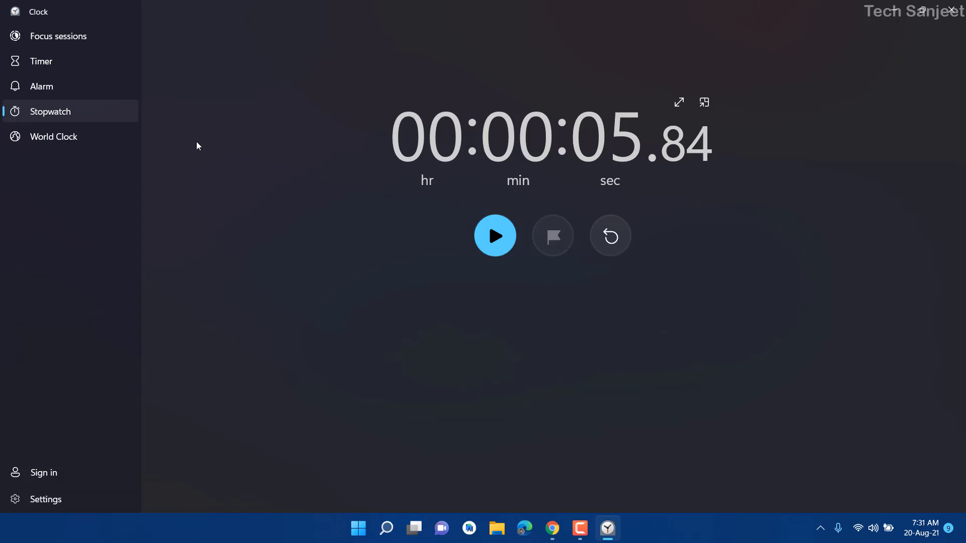
pyautogui.moveTo(85, 137)
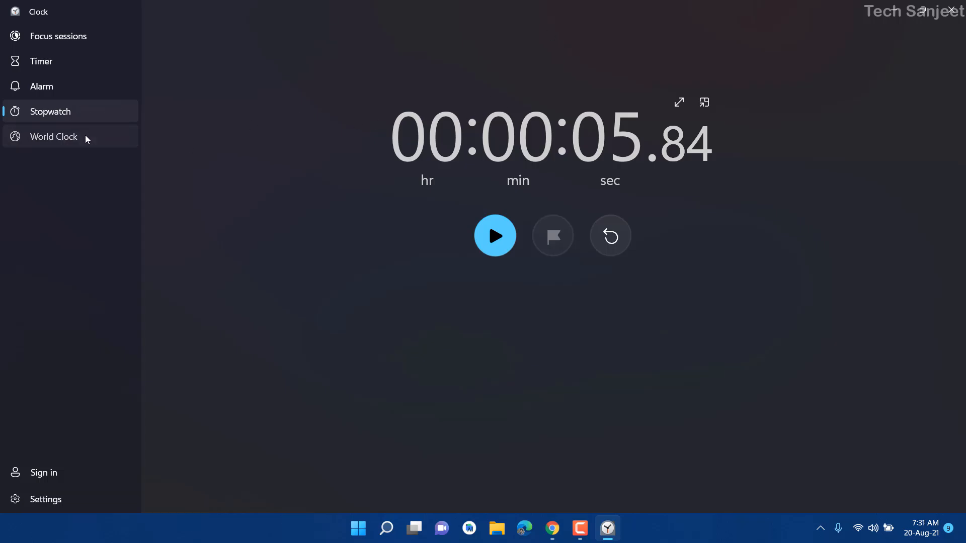
pyautogui.click(53, 137)
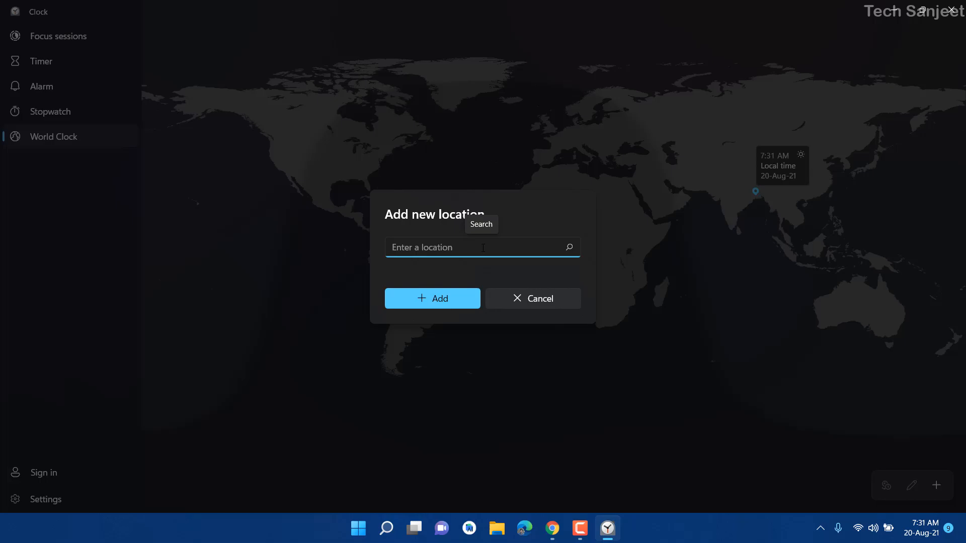
# Add Nottingham, United Kingdom to the World Clock map, 4 hrs 30 mins behind local time
pyautogui.write('u')
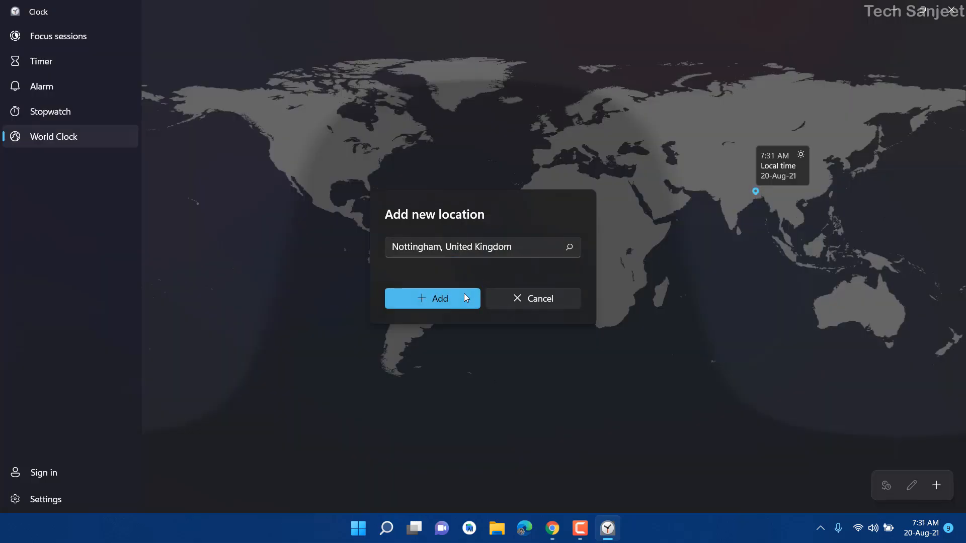
pyautogui.click(431, 298)
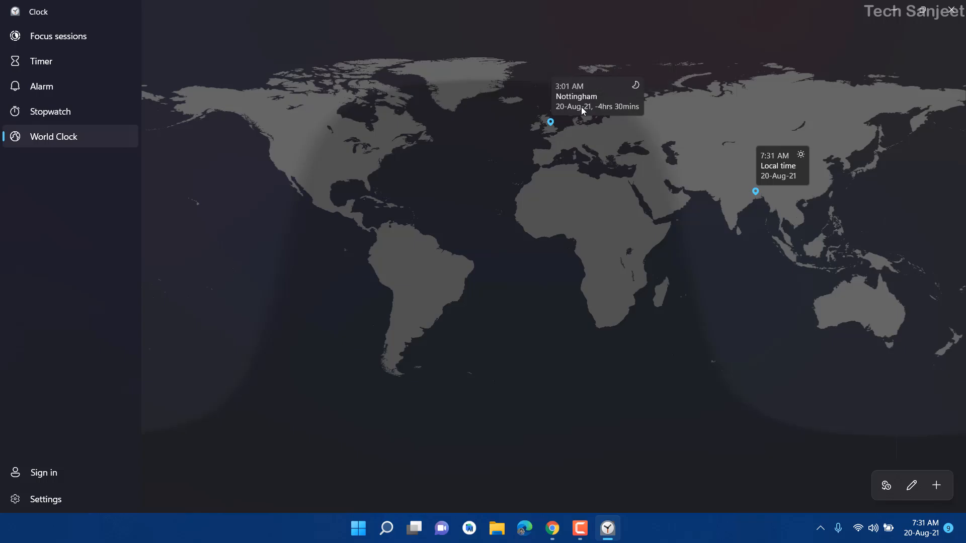
pyautogui.moveTo(647, 325)
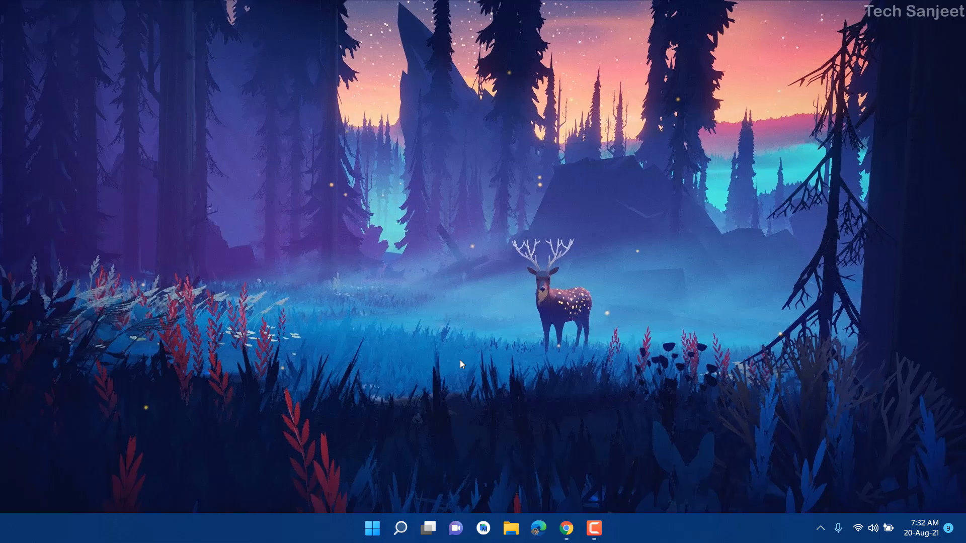
pyautogui.moveTo(510, 211)
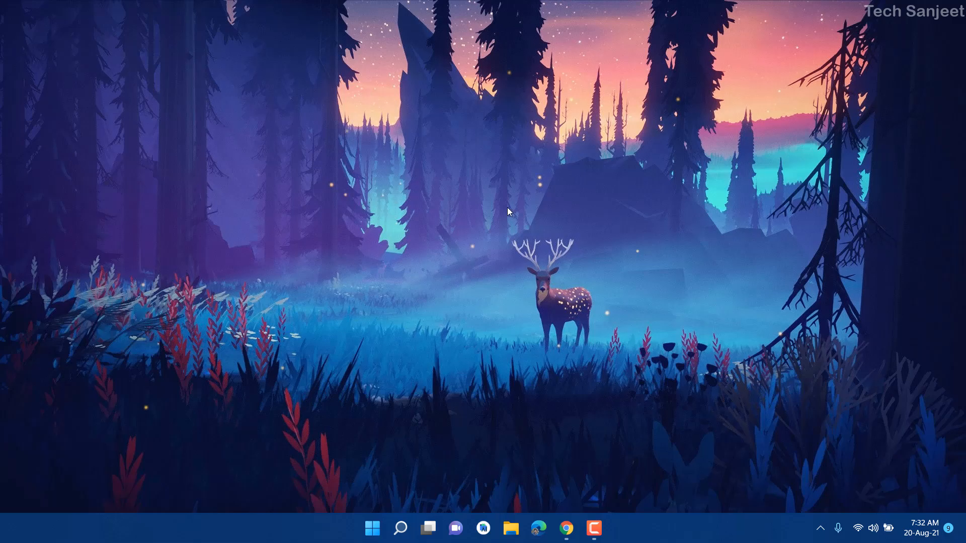